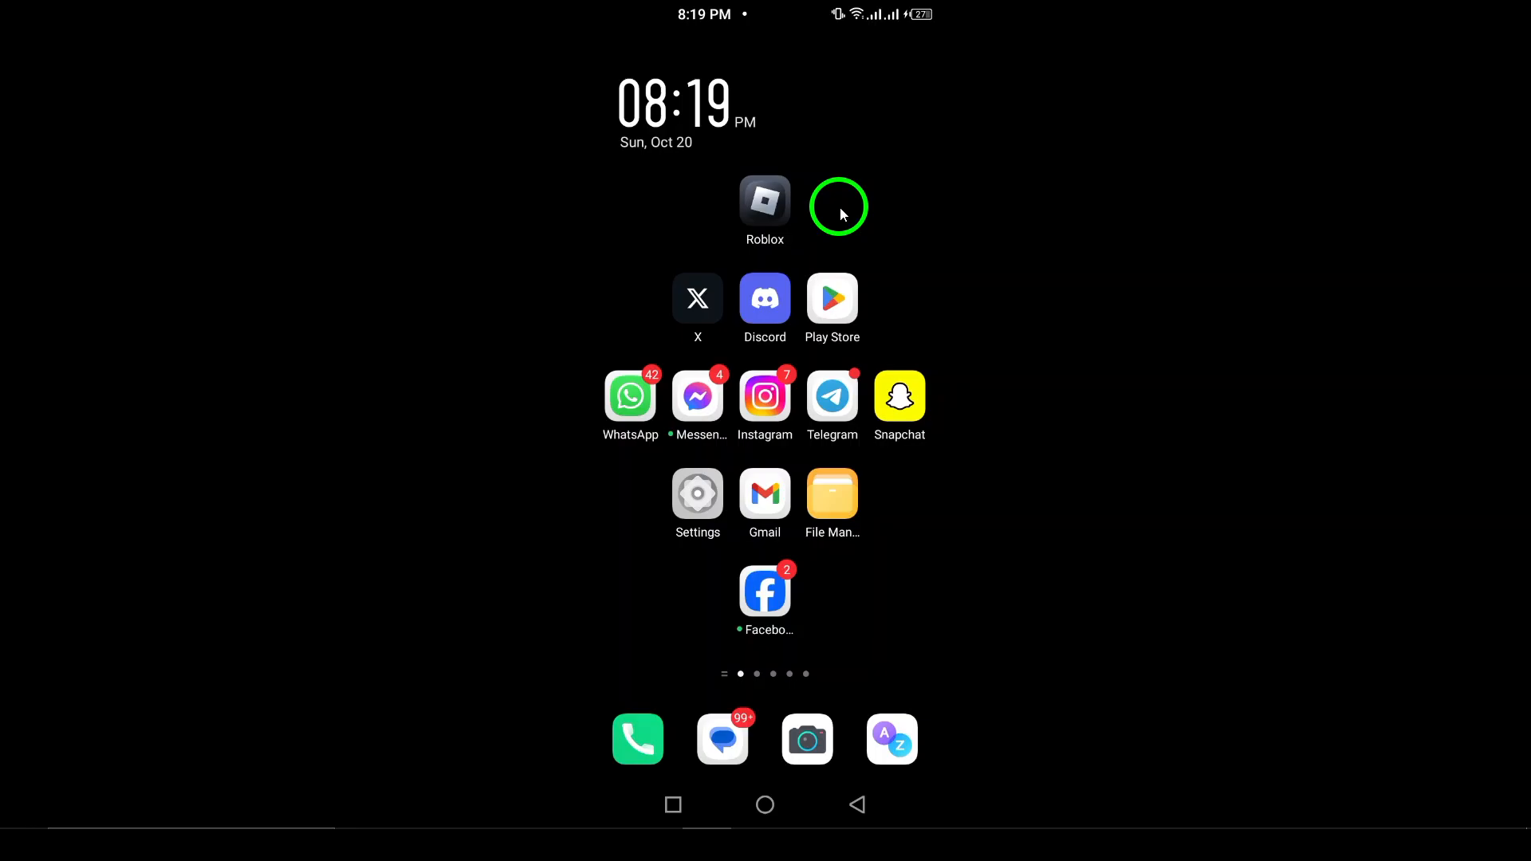
{"action": "mouse_move", "coordinate": [796, 354]}
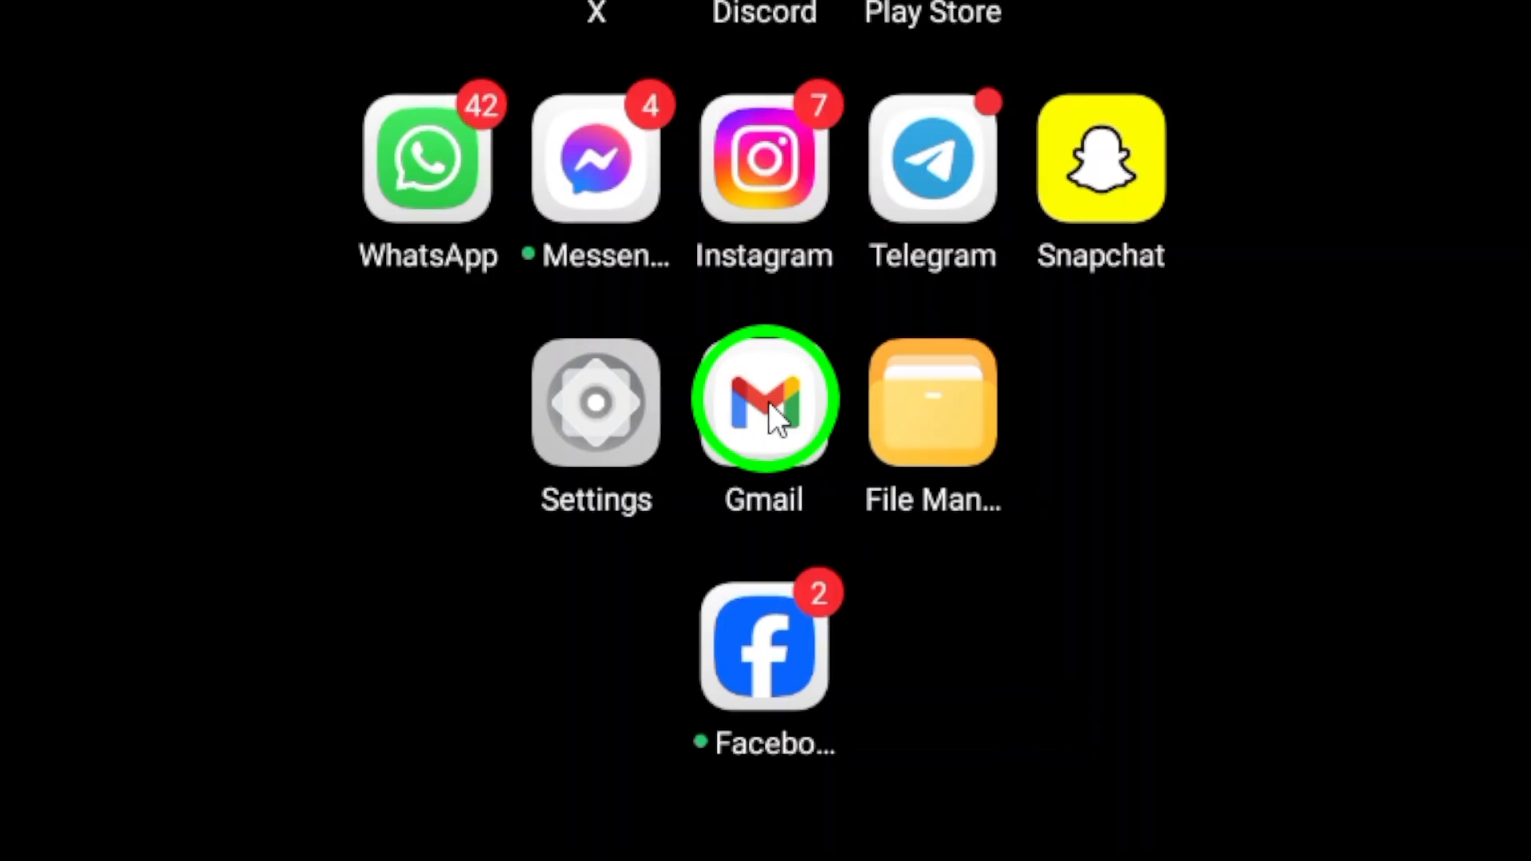
Step: Launch Gmail from the home screen to reach the Primary inbox
{"action": "left_click", "coordinate": [764, 401]}
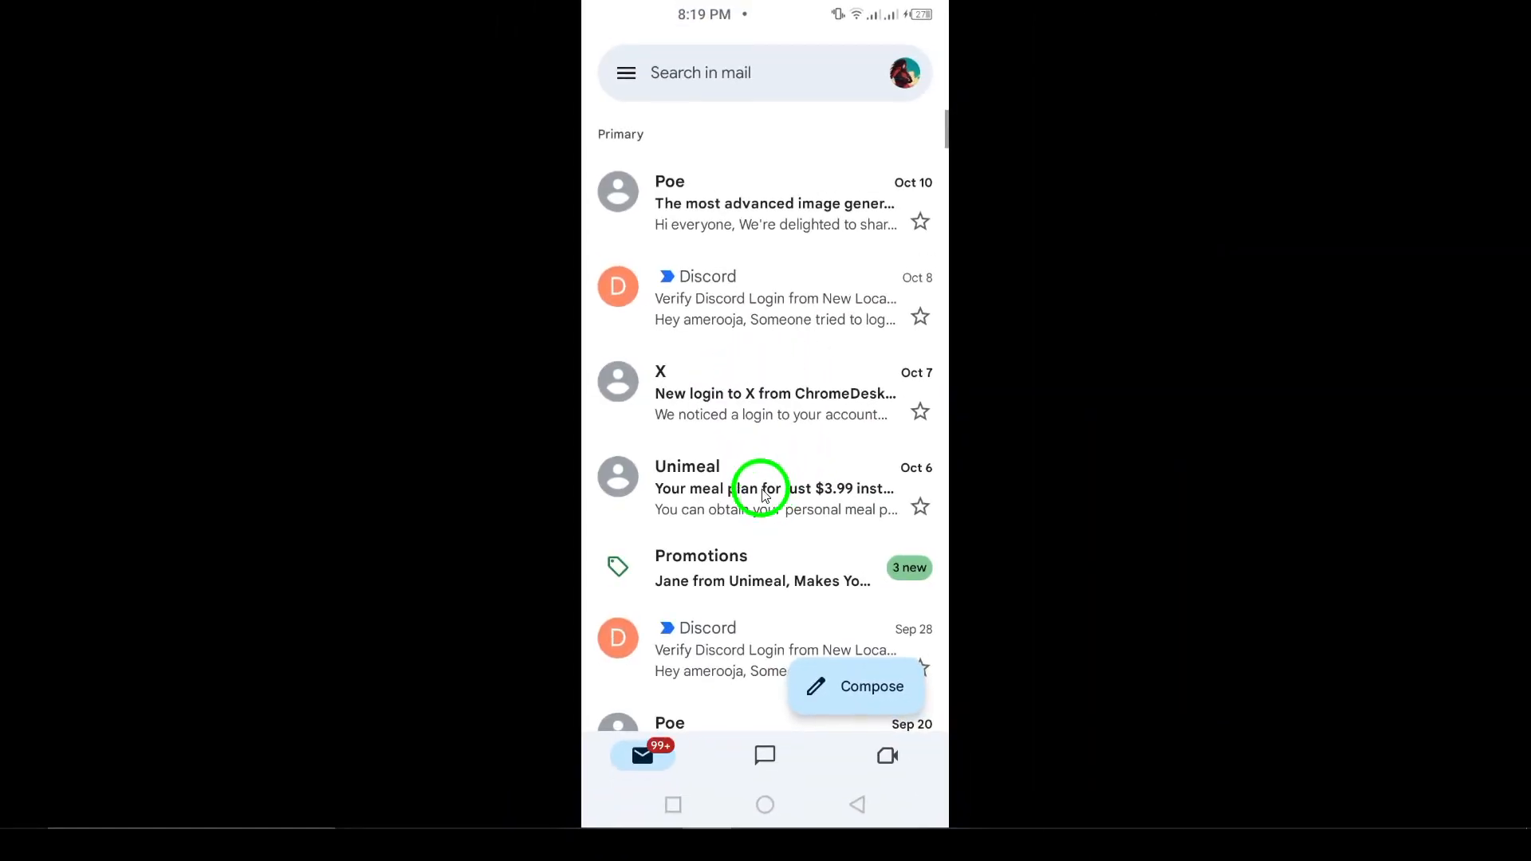
Step: From the account switcher, add another account and choose Google as the provider
{"action": "left_click", "coordinate": [903, 72]}
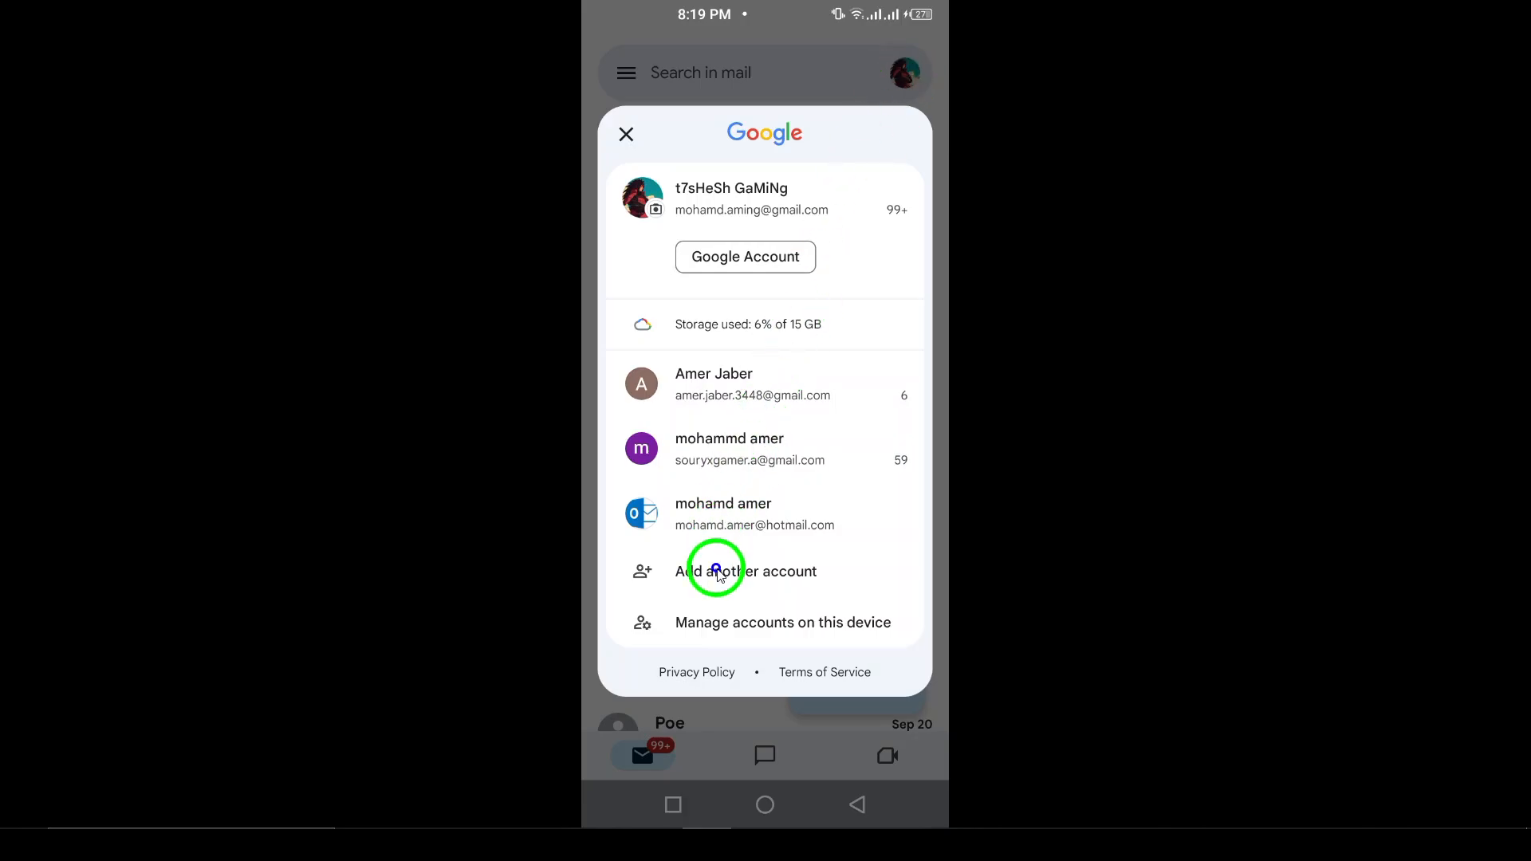
{"action": "left_click", "coordinate": [717, 571]}
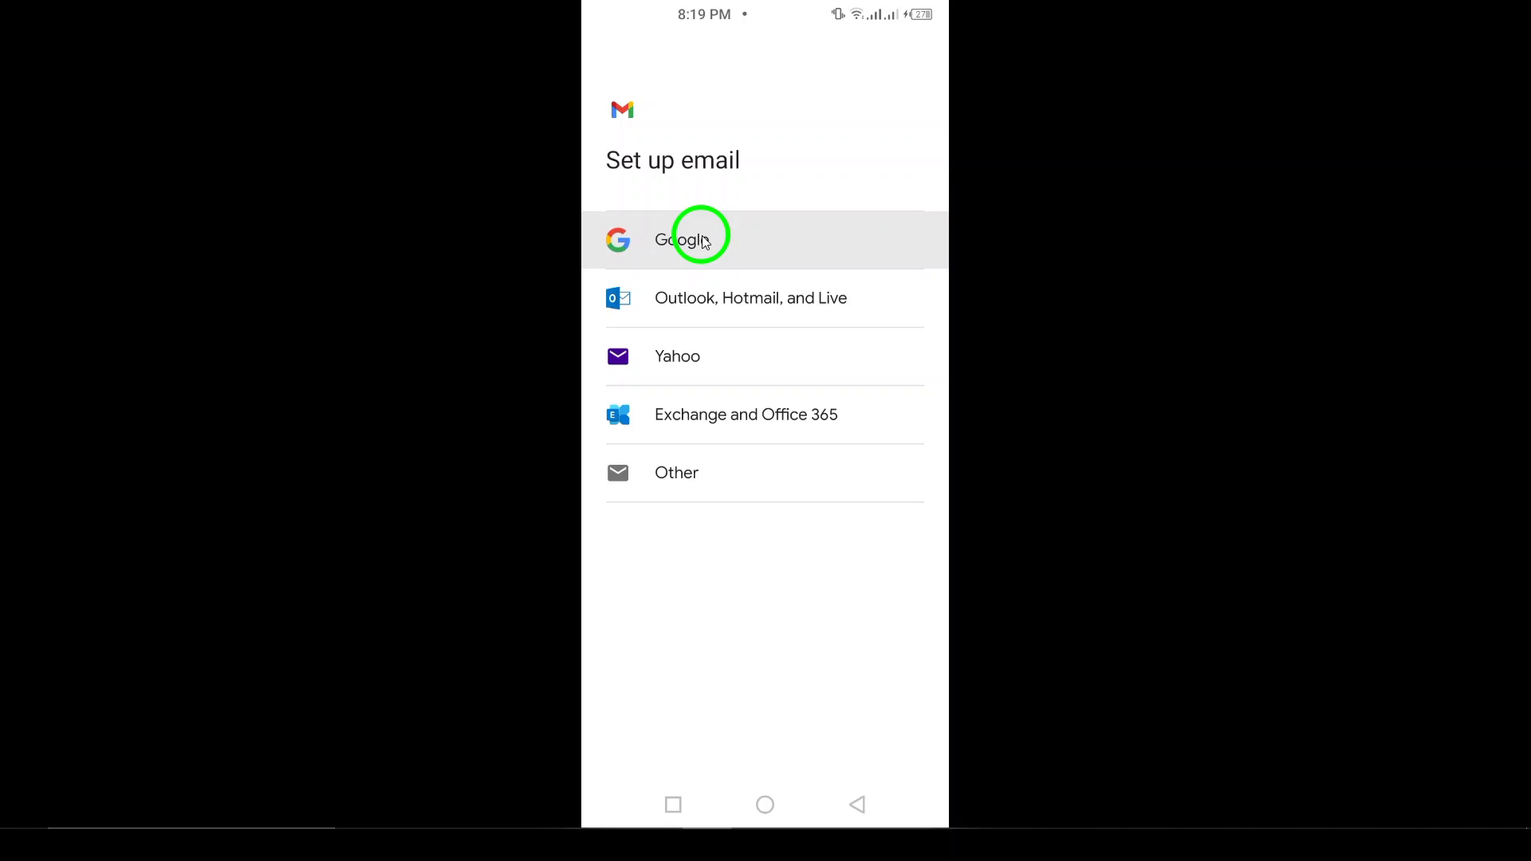
{"action": "left_click", "coordinate": [703, 241]}
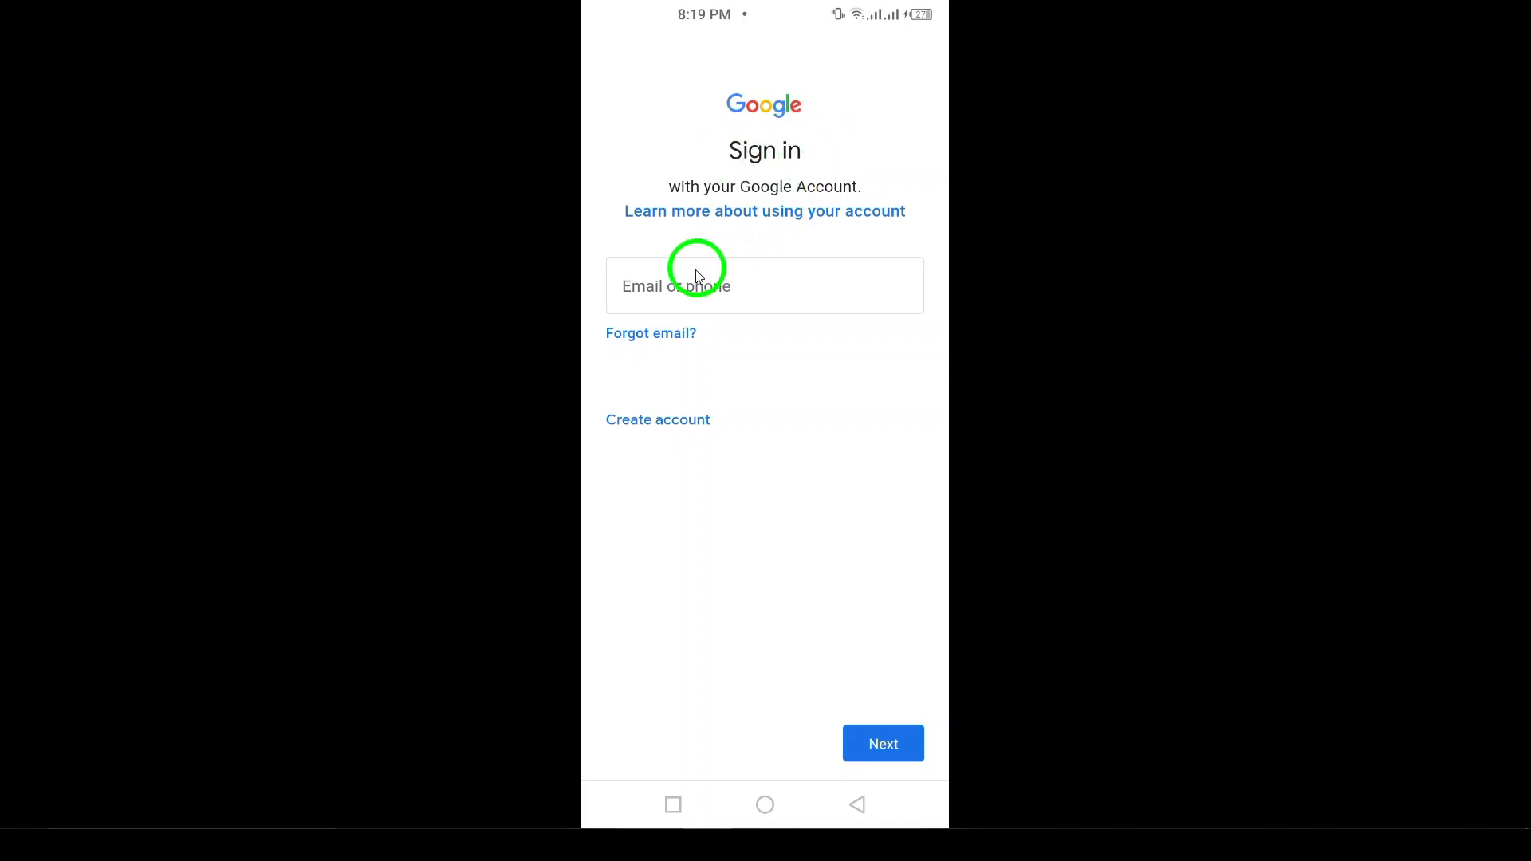
{"action": "left_click", "coordinate": [764, 285]}
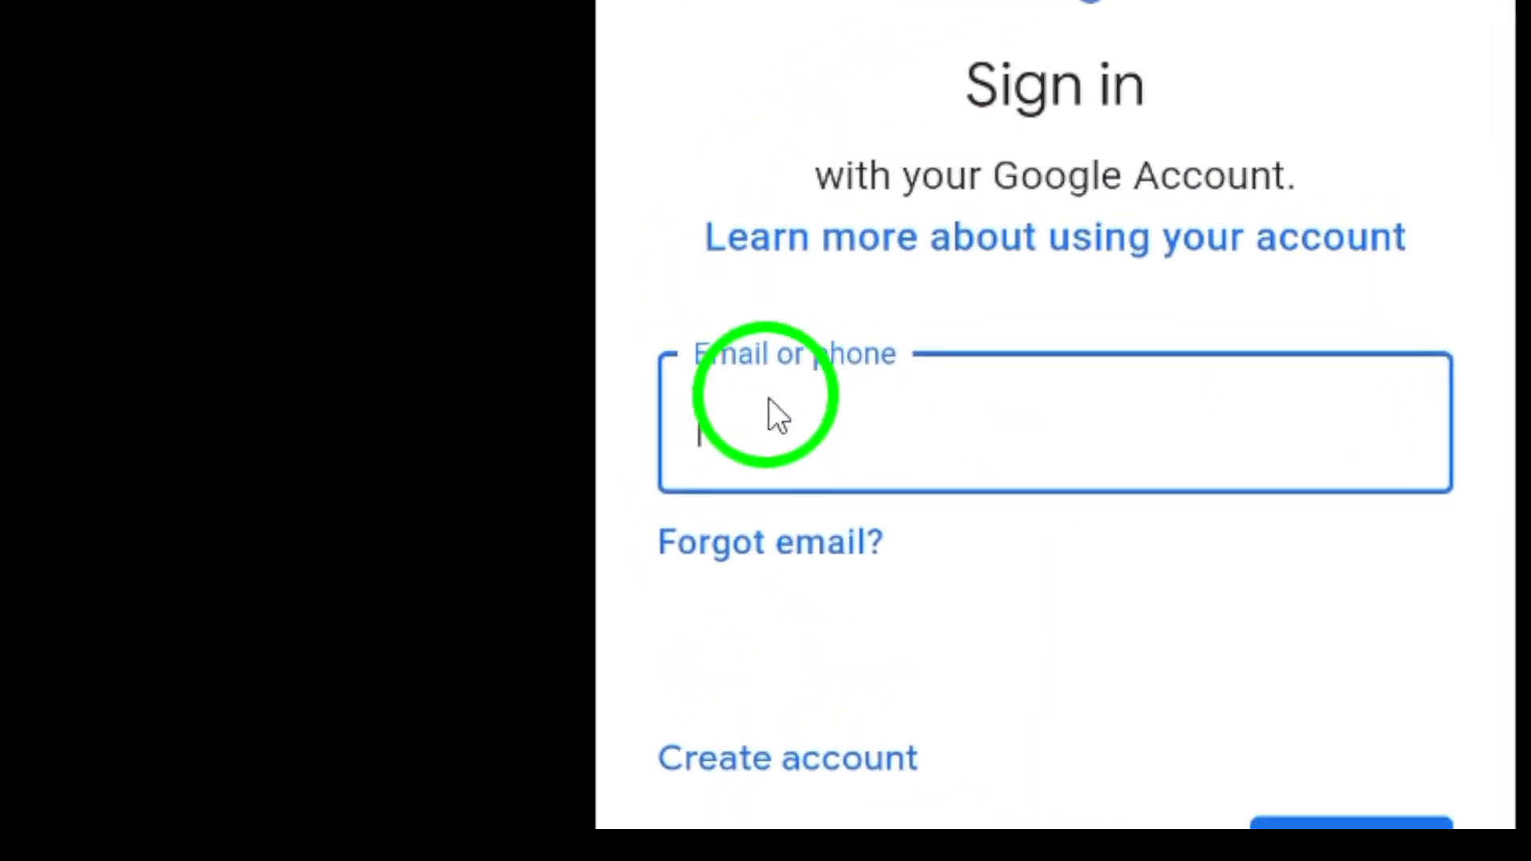
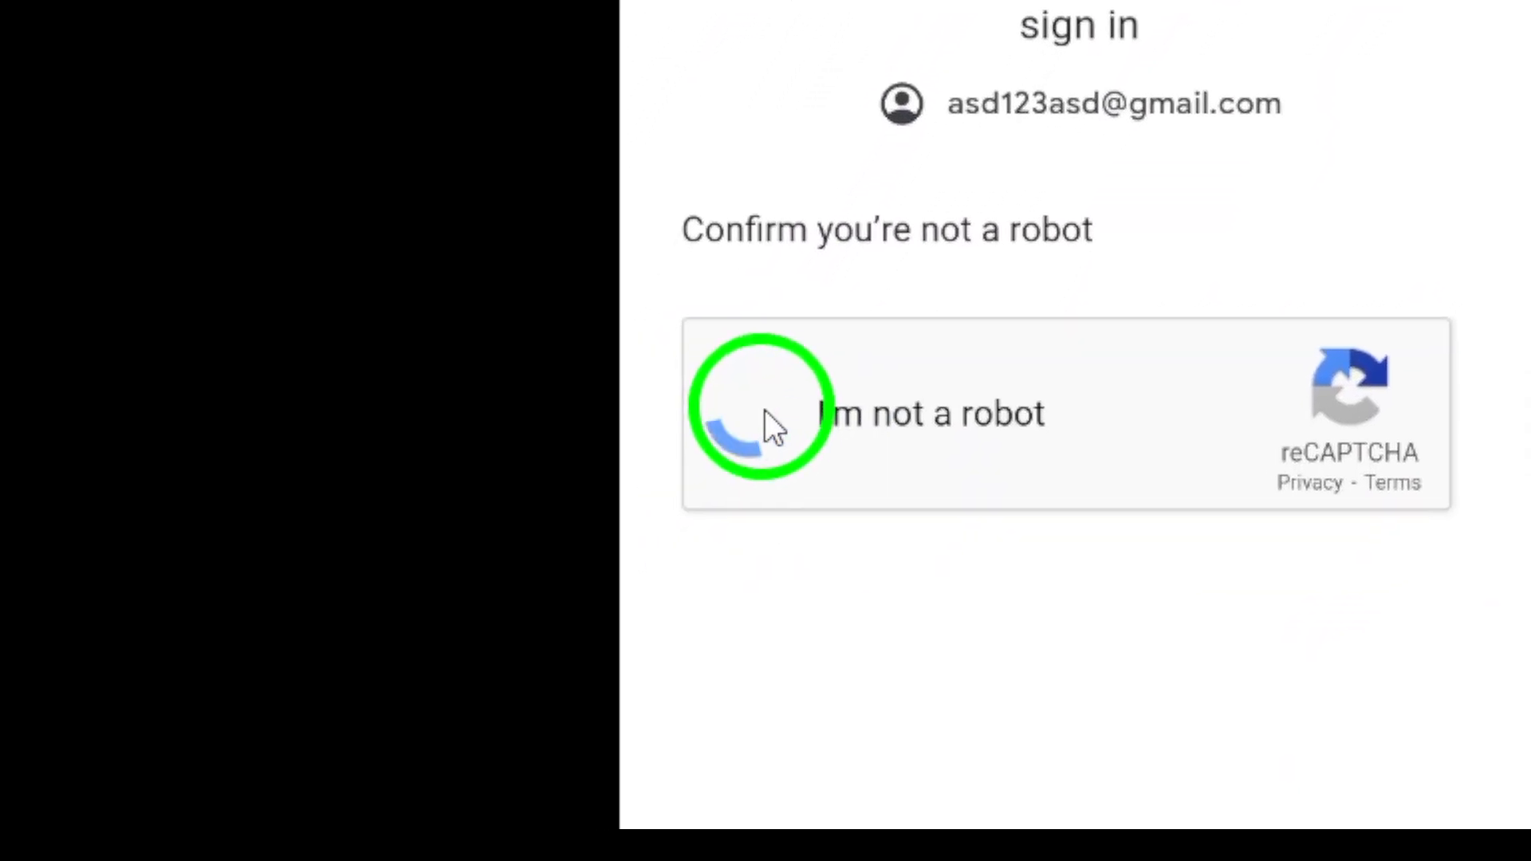
Step: Pass the motorcycle reCAPTCHA, verify, and focus the password field
{"action": "left_click", "coordinate": [756, 411]}
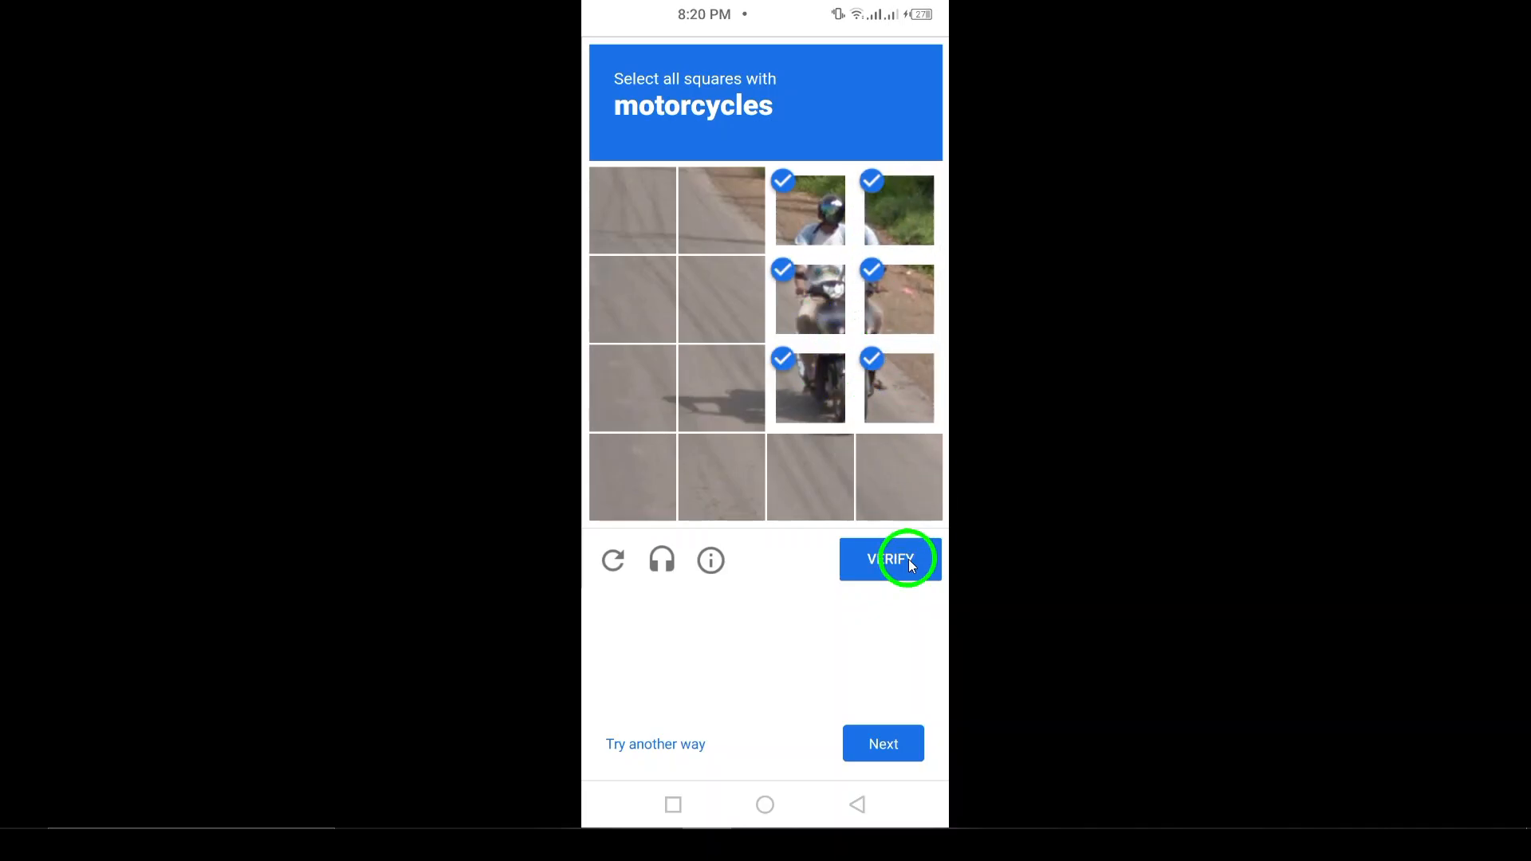
{"action": "left_click", "coordinate": [890, 559]}
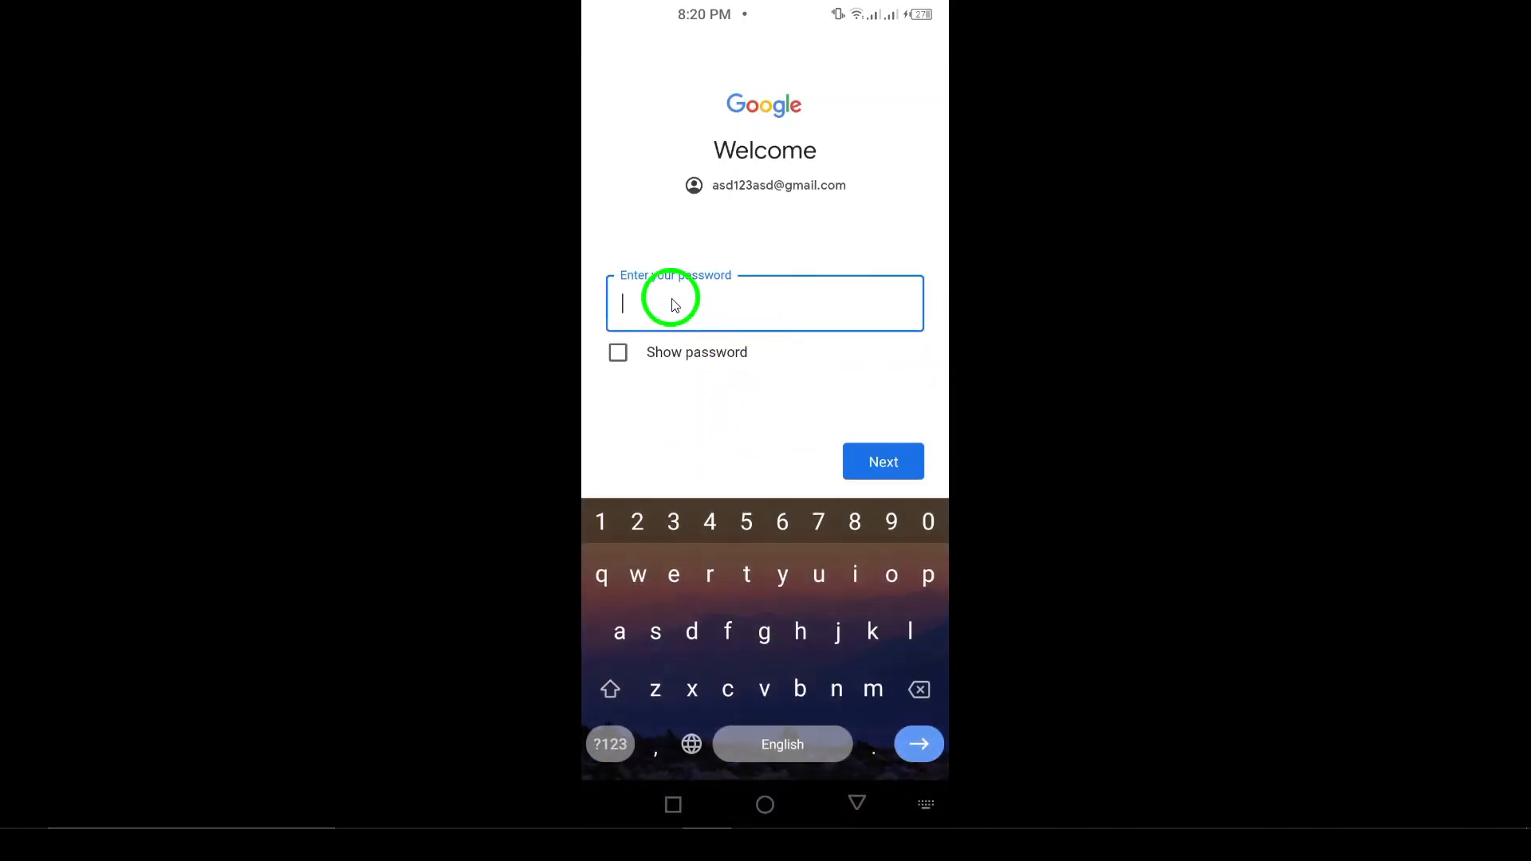
{"action": "left_click", "coordinate": [764, 301]}
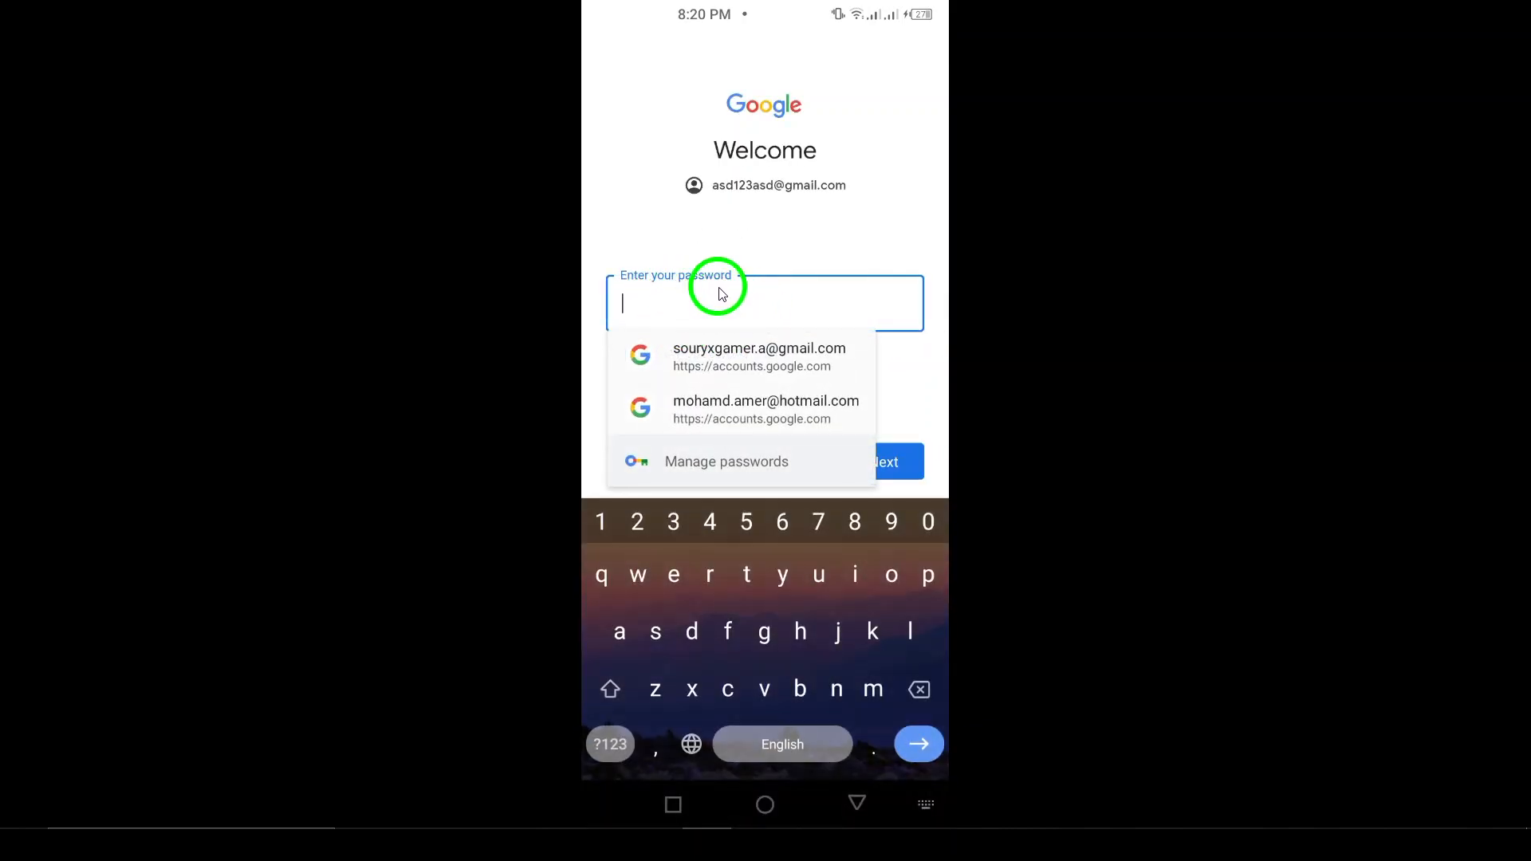